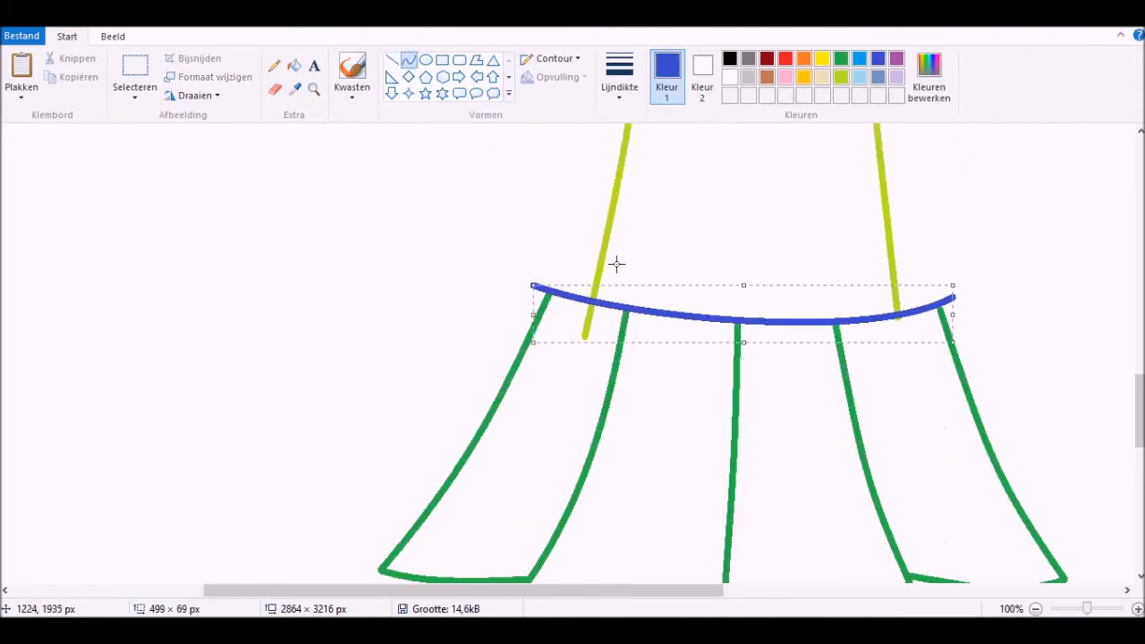
Sketch the sweater, sleeves, tiered skirt pleats and red leg lines with Curve and Line
{"action": "left_click", "coordinate": [1035, 608]}
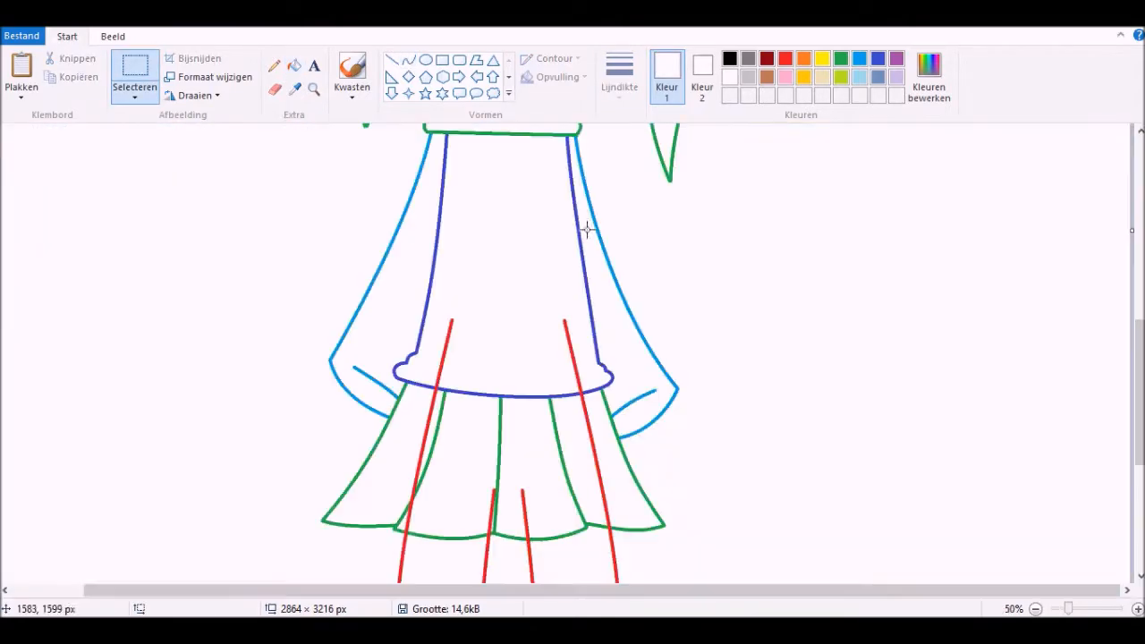
Draw green bangs, large eyes with yellow highlights, eyebrows, a smile and red jawline
{"action": "left_click", "coordinate": [1136, 608]}
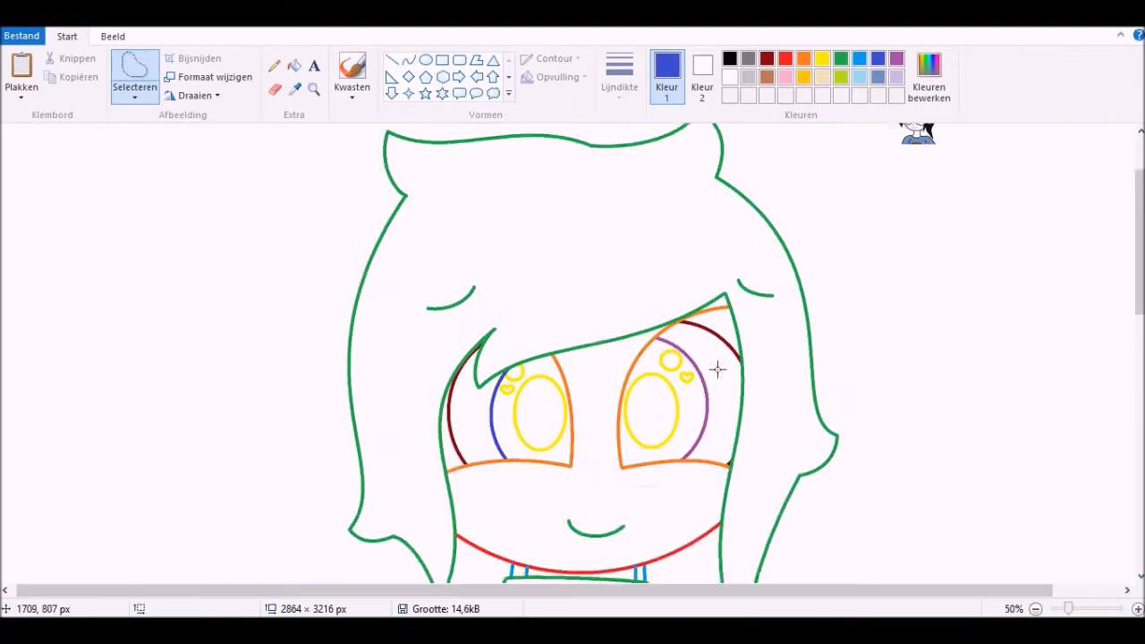
Redraw outlines in black and fill dark hair, blue cat sweater, white skirt and blue shoes
{"action": "left_click", "coordinate": [1034, 608]}
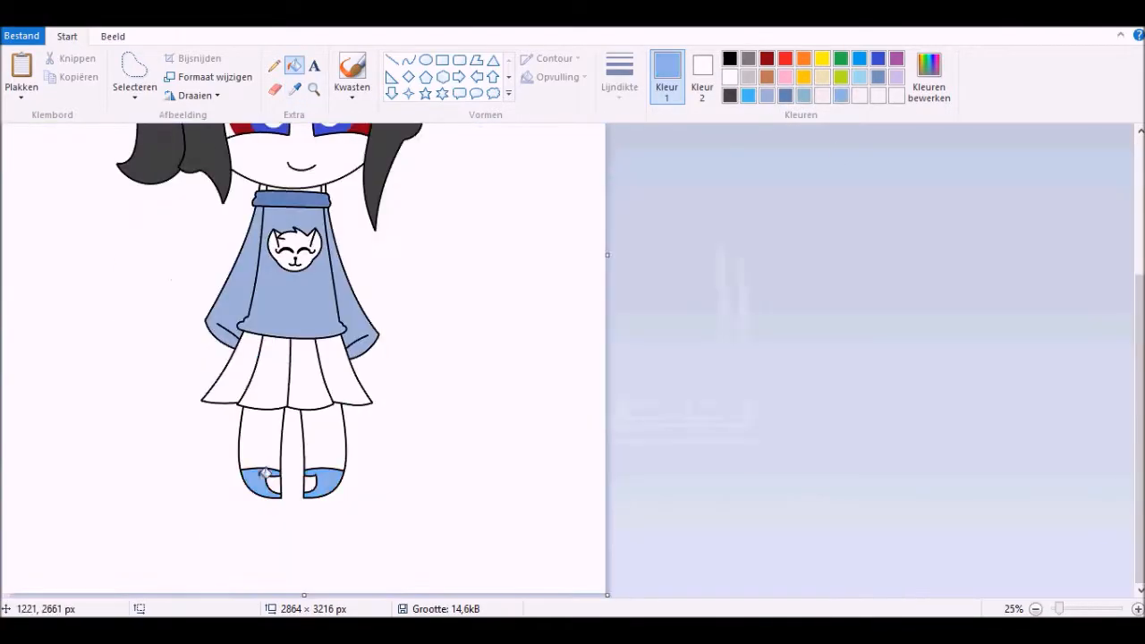
Touch up face, collar and cat outlines, filling peach skin and a darker blue collar
{"action": "left_click", "coordinate": [928, 79]}
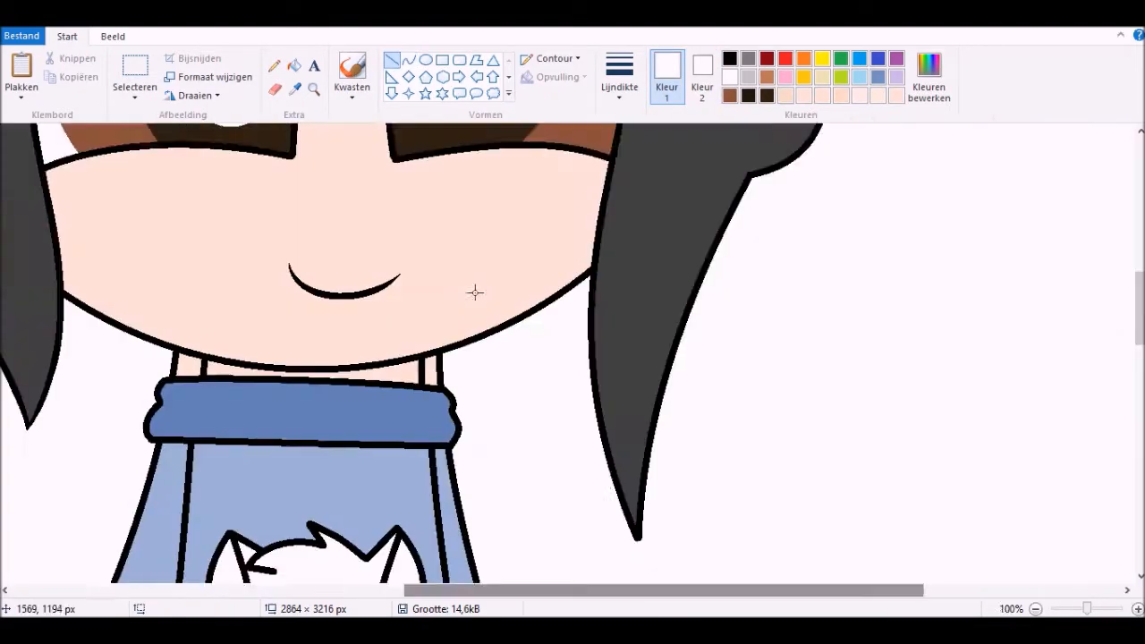
{"action": "left_click", "coordinate": [1137, 608]}
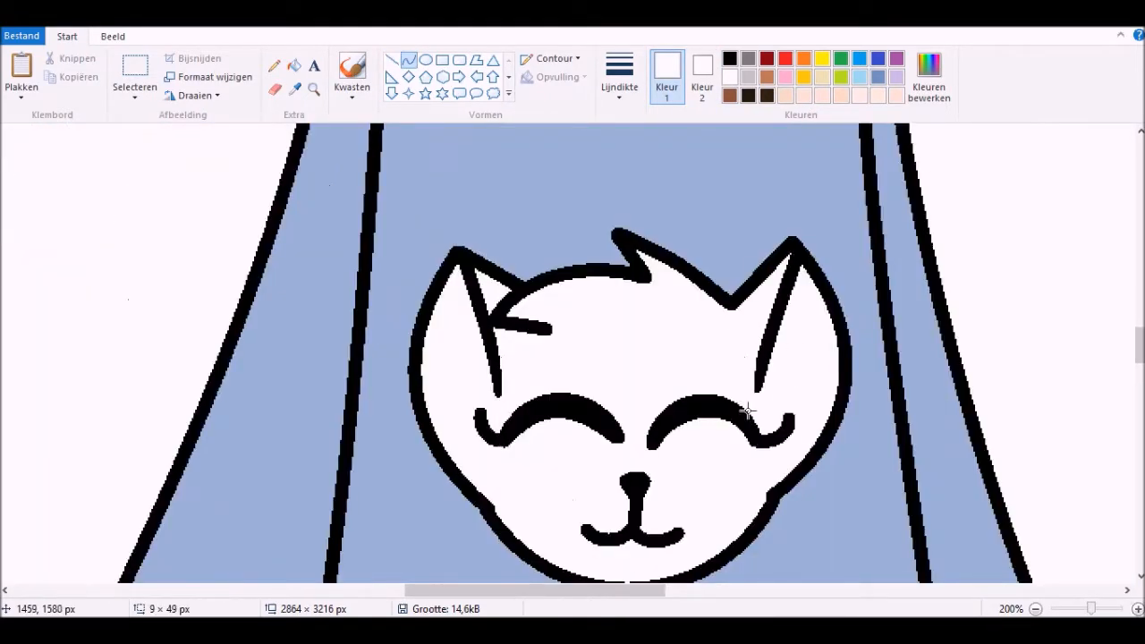